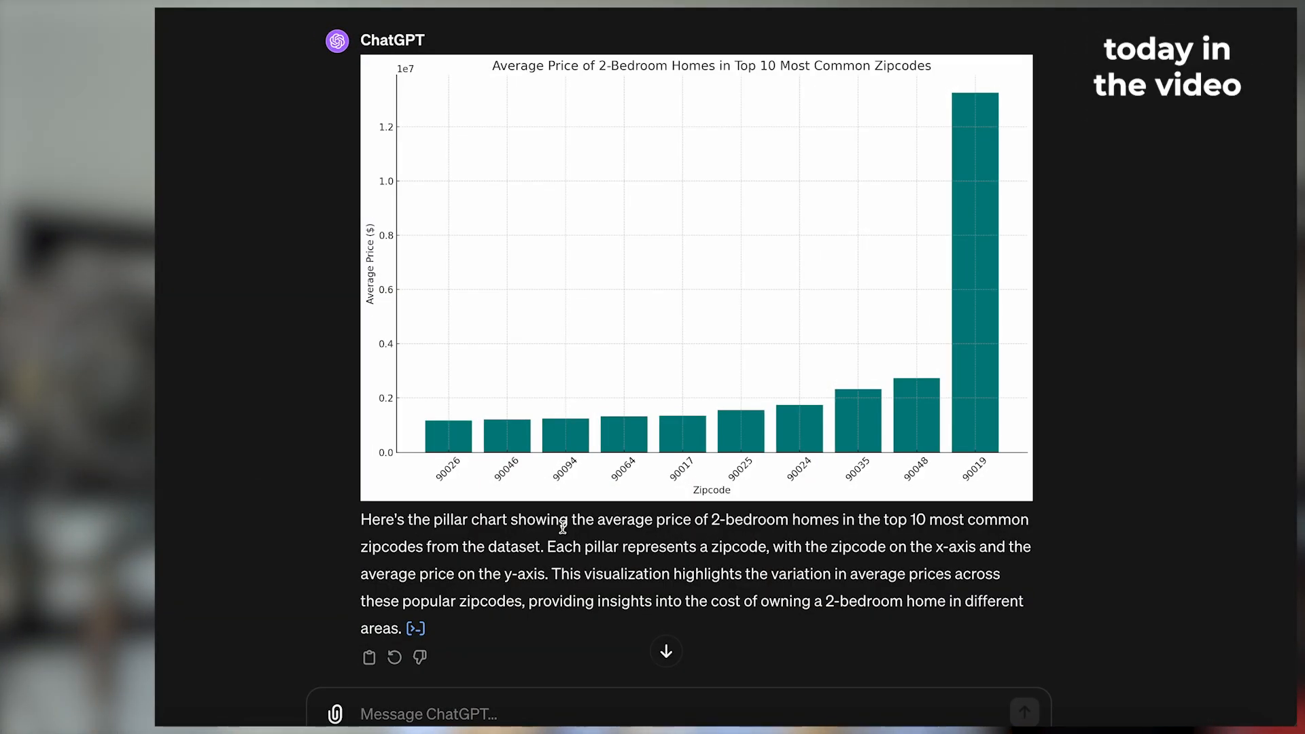
mouse_move(582, 600)
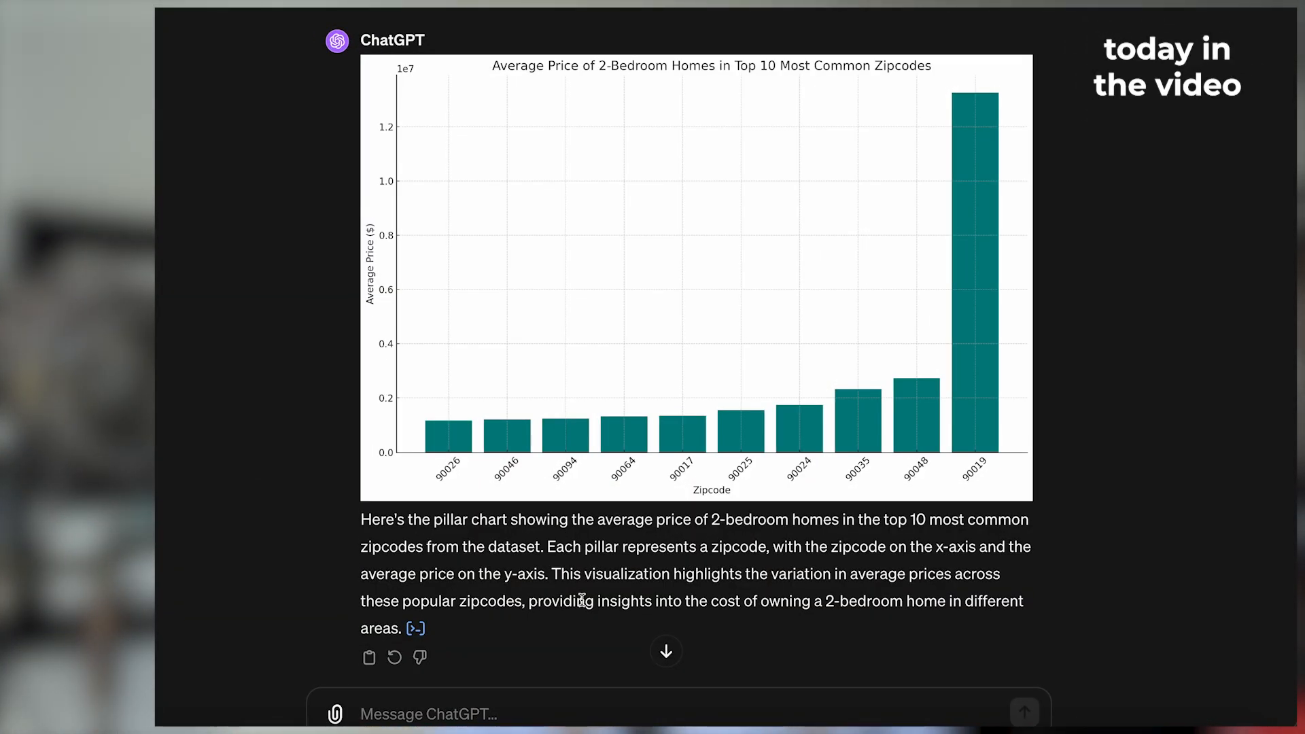
mouse_move(415, 629)
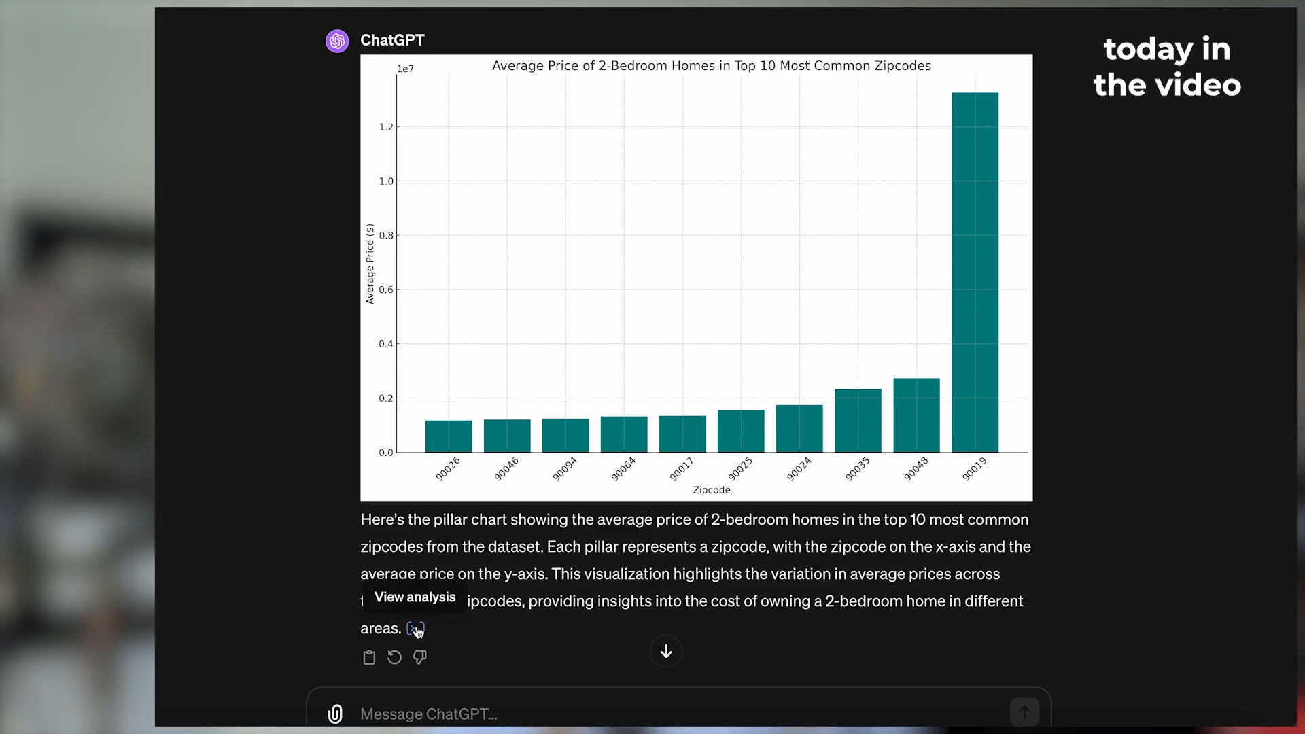